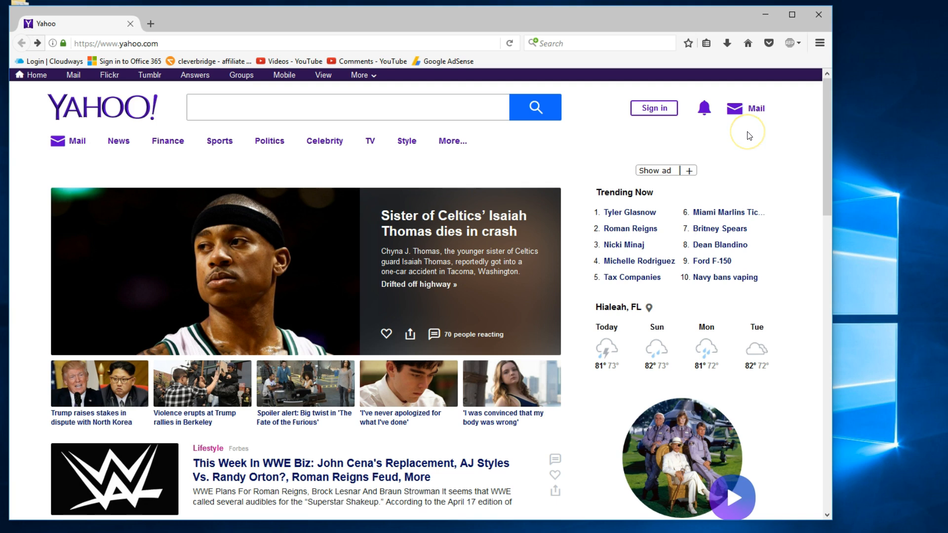
{"action": "mouse_move", "coordinate": [654, 126]}
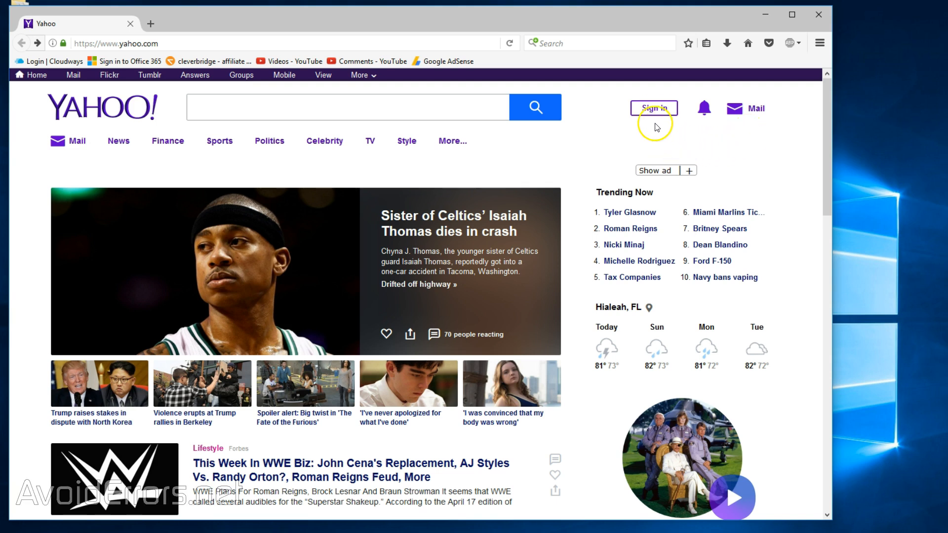
Sign in to Yahoo with the saved account and its password.
{"action": "left_click", "coordinate": [653, 108]}
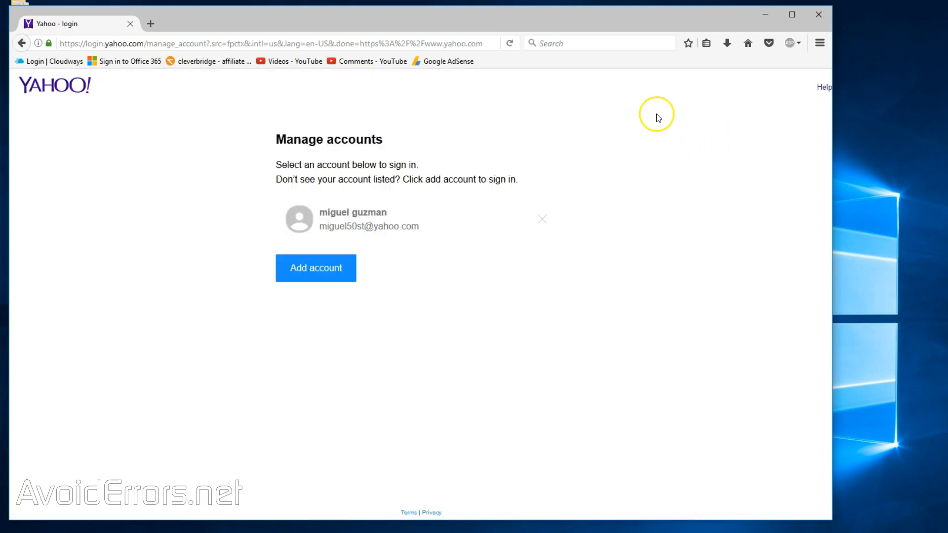
{"action": "left_click", "coordinate": [369, 219]}
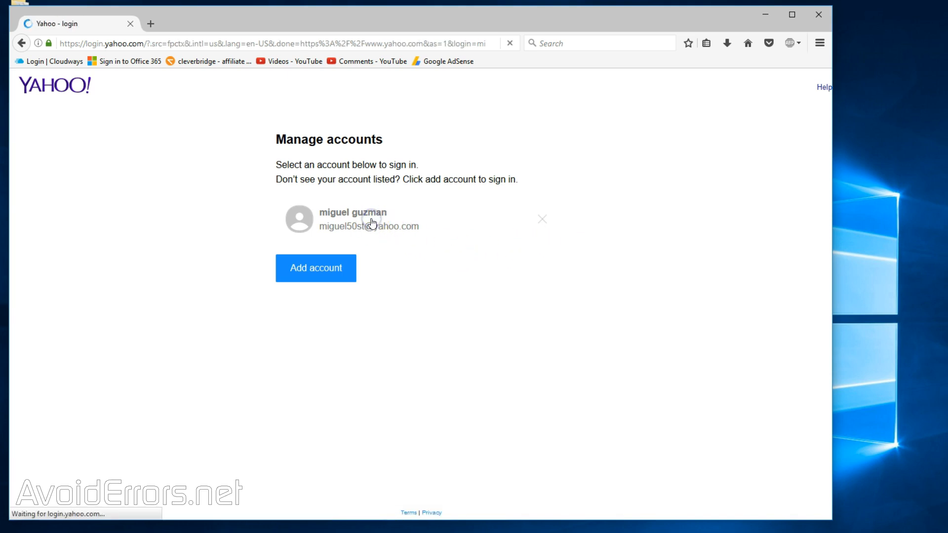
{"action": "left_click", "coordinate": [353, 219]}
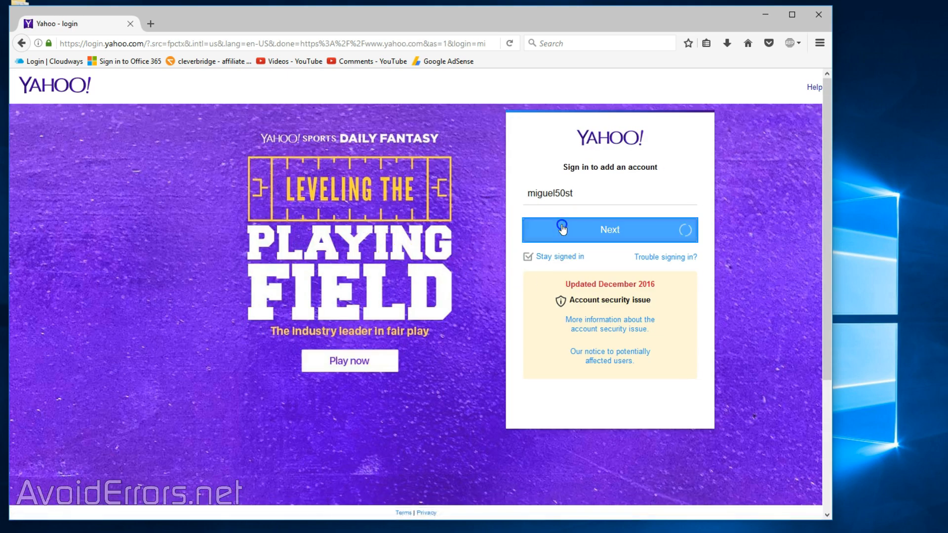
{"action": "left_click", "coordinate": [609, 229]}
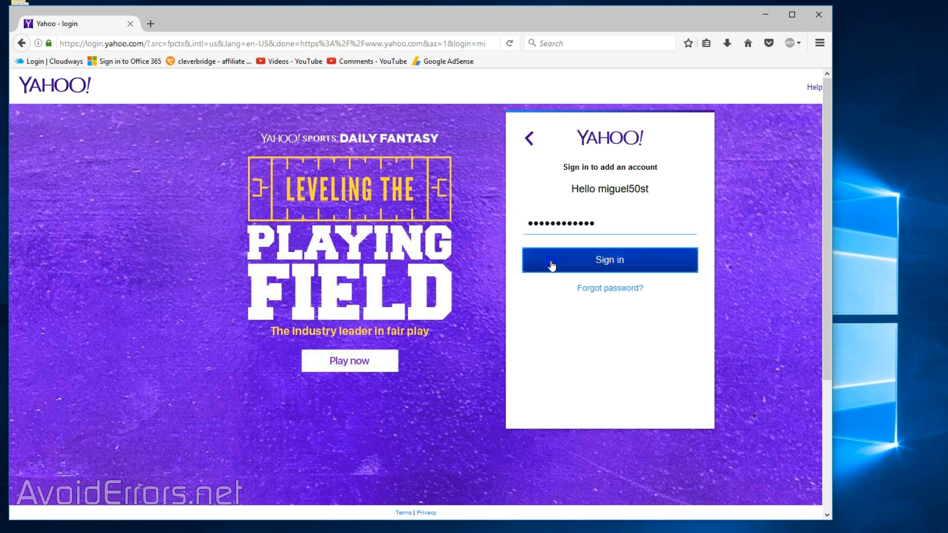
{"action": "left_click", "coordinate": [608, 260]}
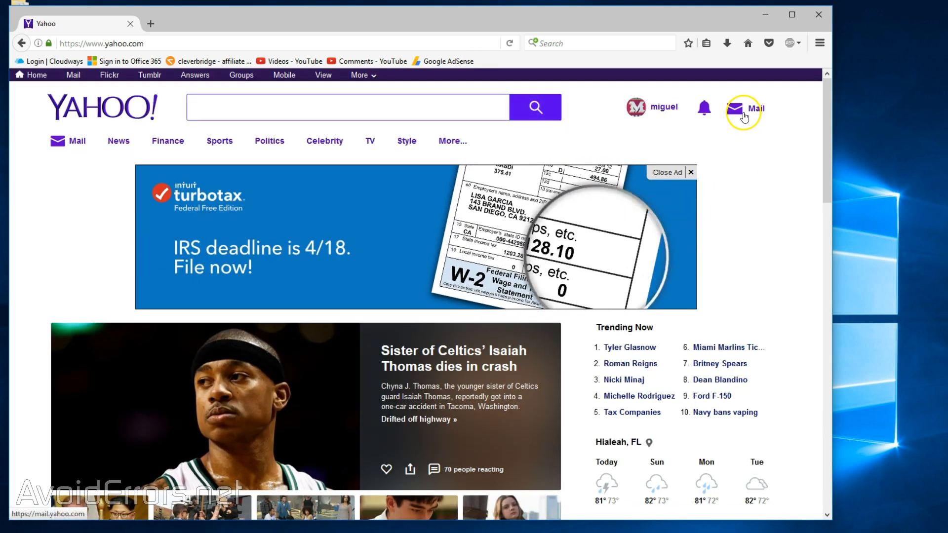
Open Yahoo Mail, keep less secure access despite the risks, and open Account Info.
{"action": "left_click", "coordinate": [744, 108]}
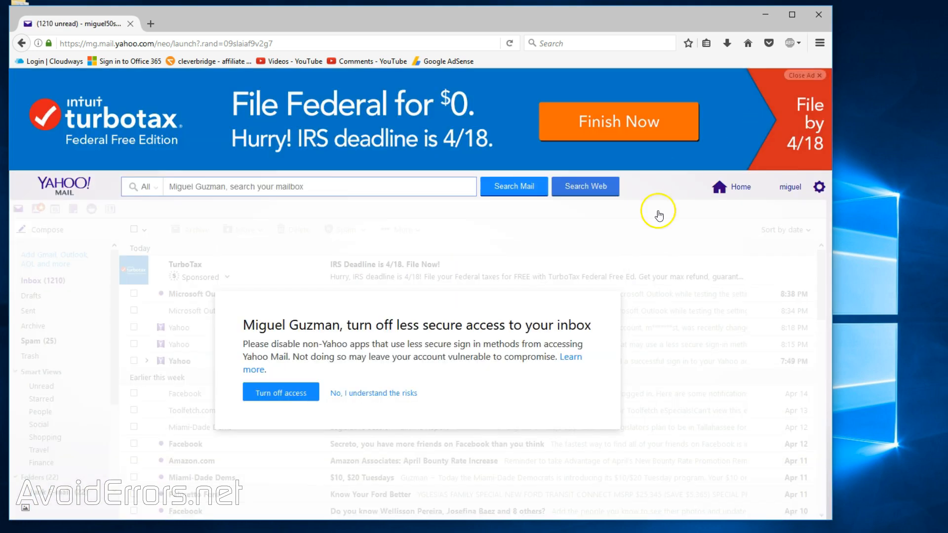
{"action": "left_click", "coordinate": [373, 393]}
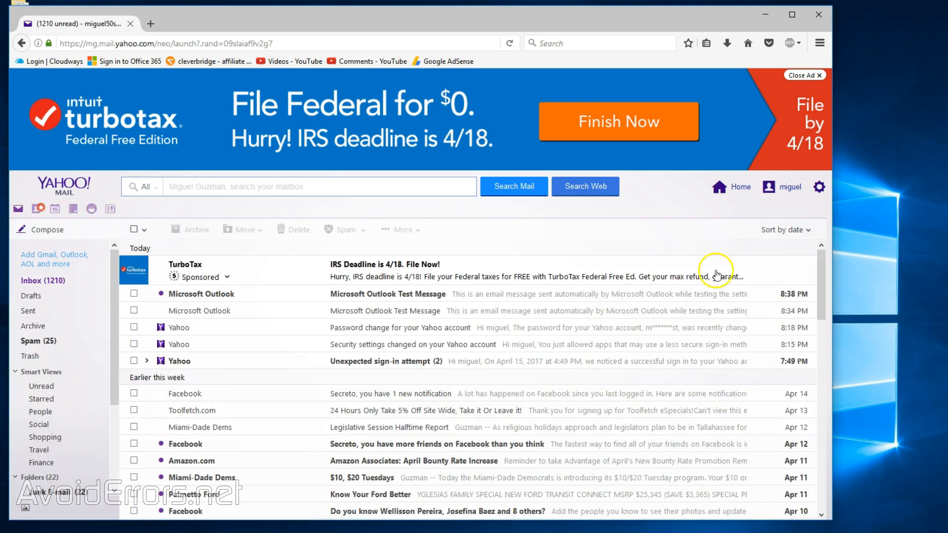
{"action": "left_click", "coordinate": [818, 187]}
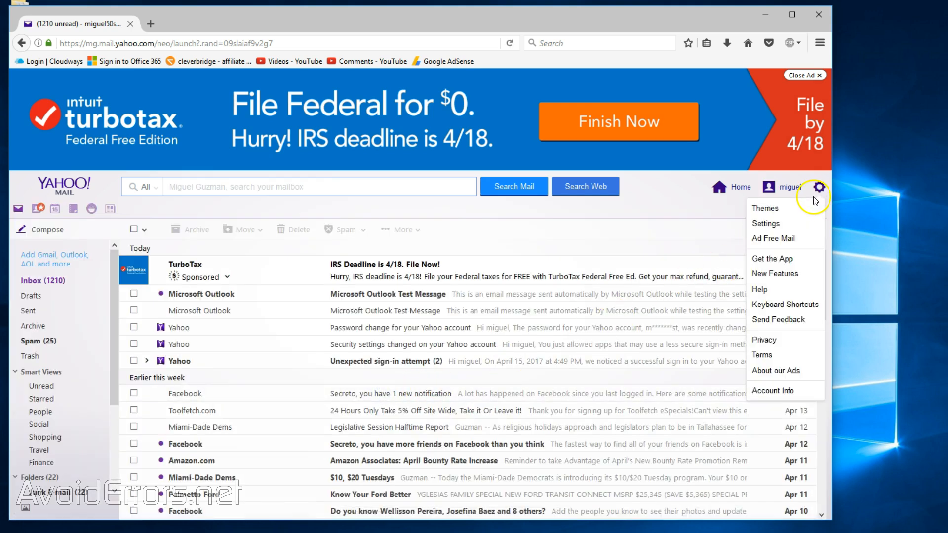
{"action": "mouse_move", "coordinate": [772, 390]}
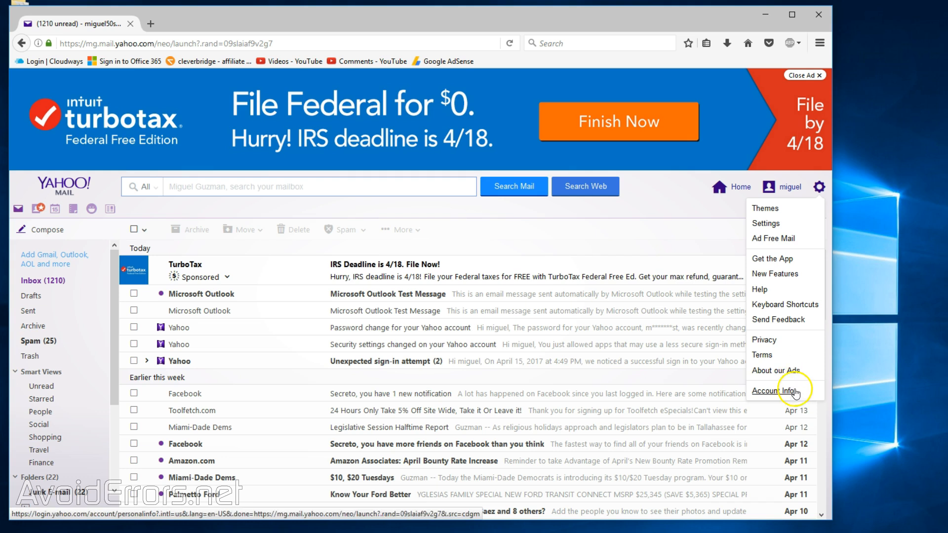
{"action": "left_click", "coordinate": [773, 390]}
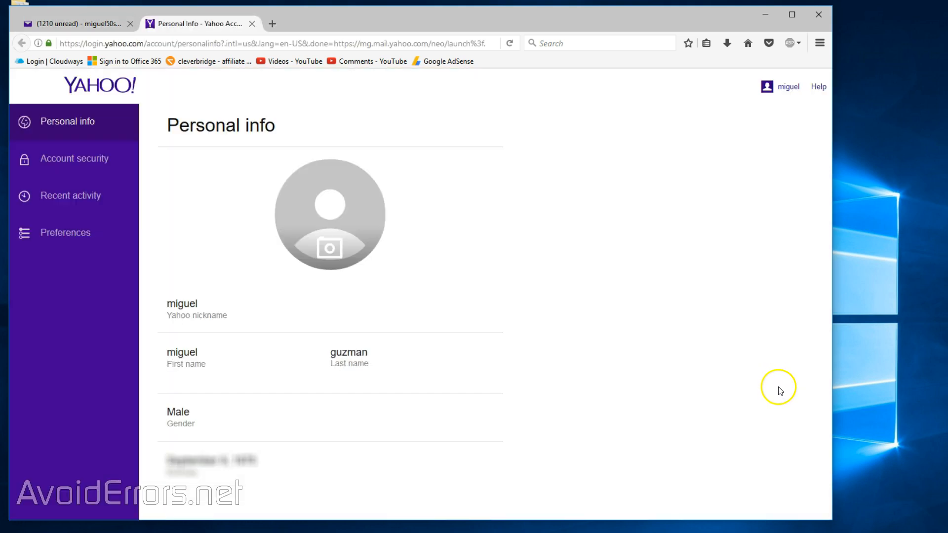
Confirm 'Allow apps that use less secure sign in' is on in Account security.
{"action": "left_click", "coordinate": [75, 158]}
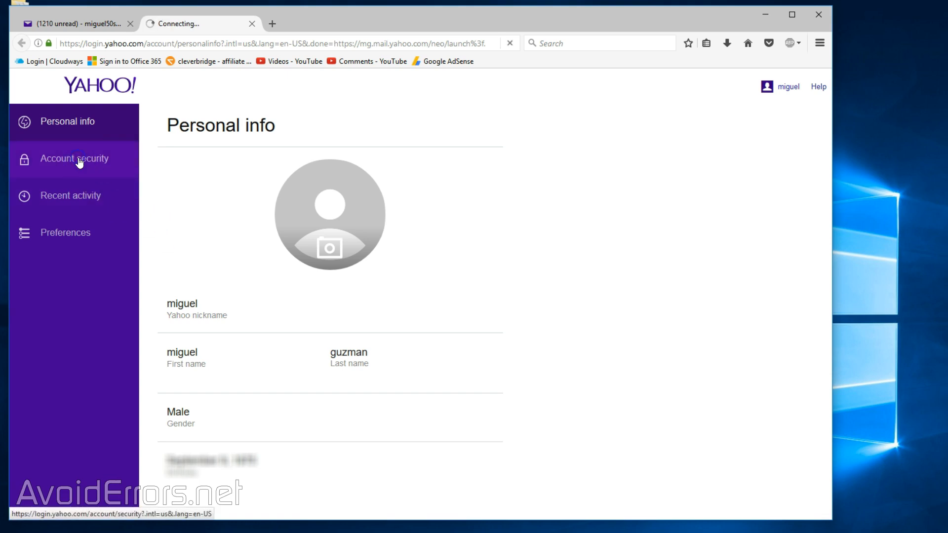
{"action": "left_click", "coordinate": [74, 158]}
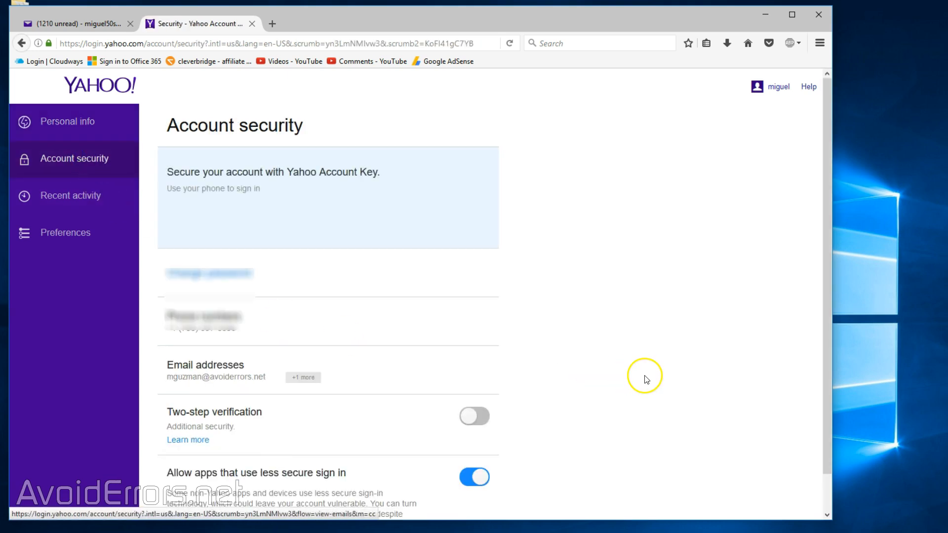
{"action": "scroll", "scroll_direction": "down", "scroll_amount": 3}
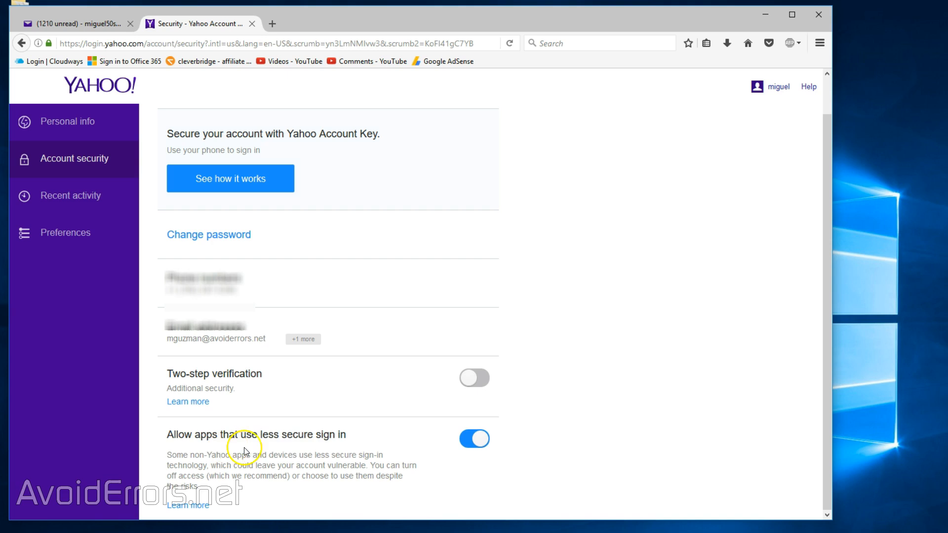
{"action": "mouse_move", "coordinate": [487, 481]}
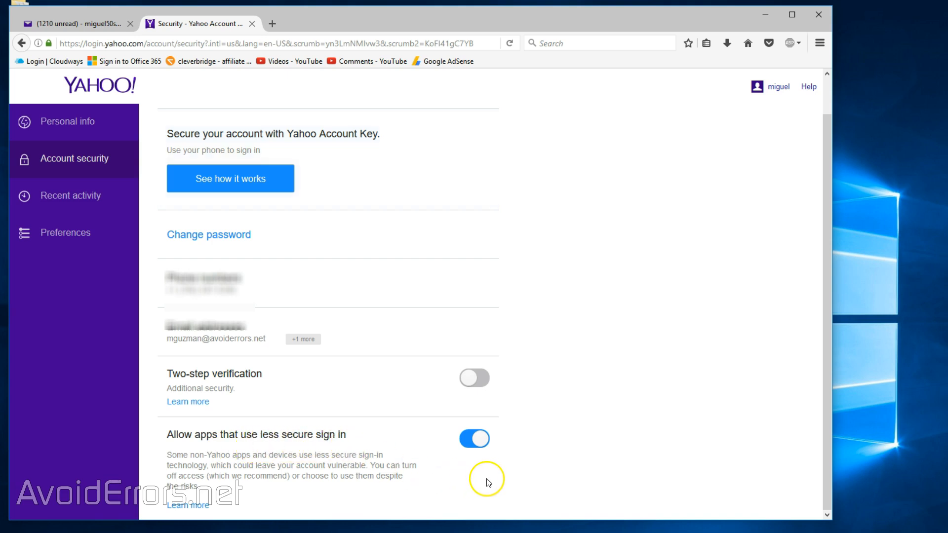
{"action": "mouse_move", "coordinate": [479, 455]}
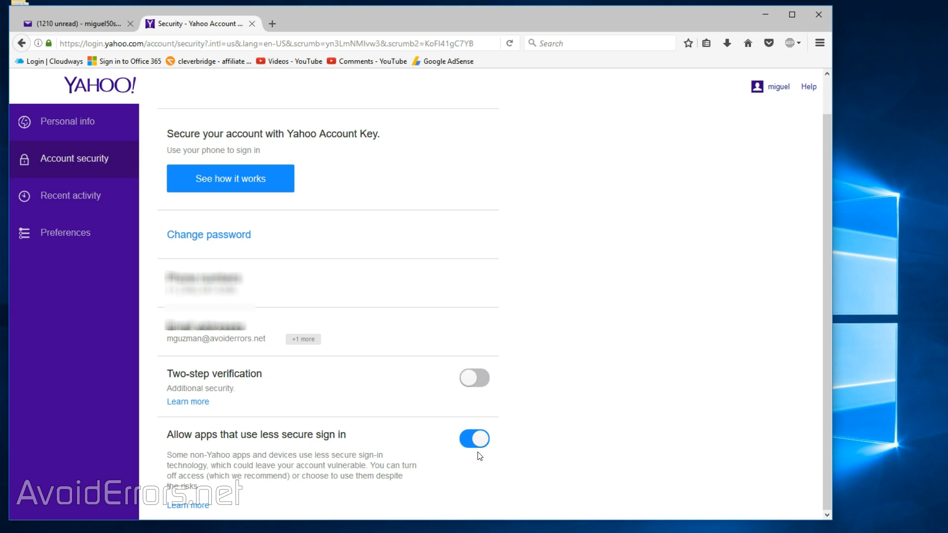
{"action": "mouse_move", "coordinate": [476, 458]}
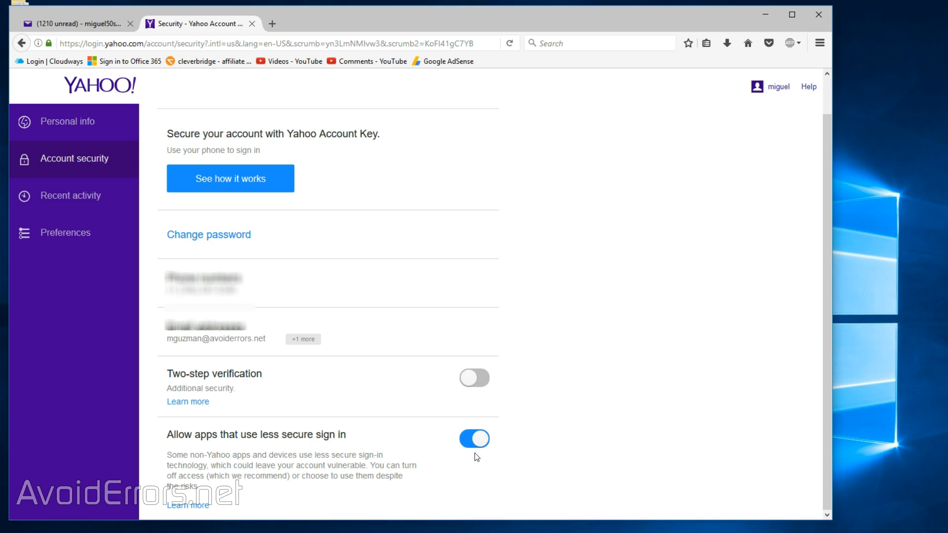
{"action": "mouse_move", "coordinate": [799, 81]}
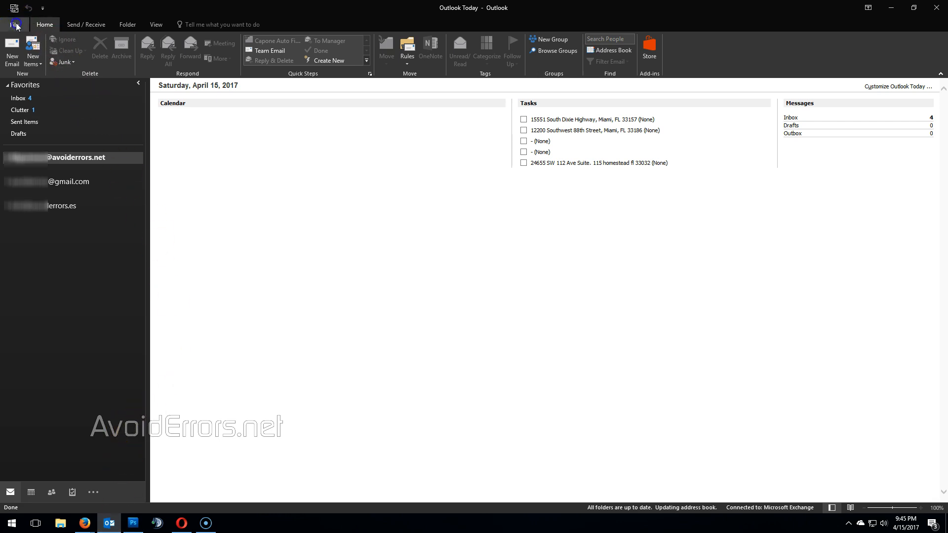
Start a new Outlook account using manual setup with the POP or IMAP type.
{"action": "left_click", "coordinate": [17, 24]}
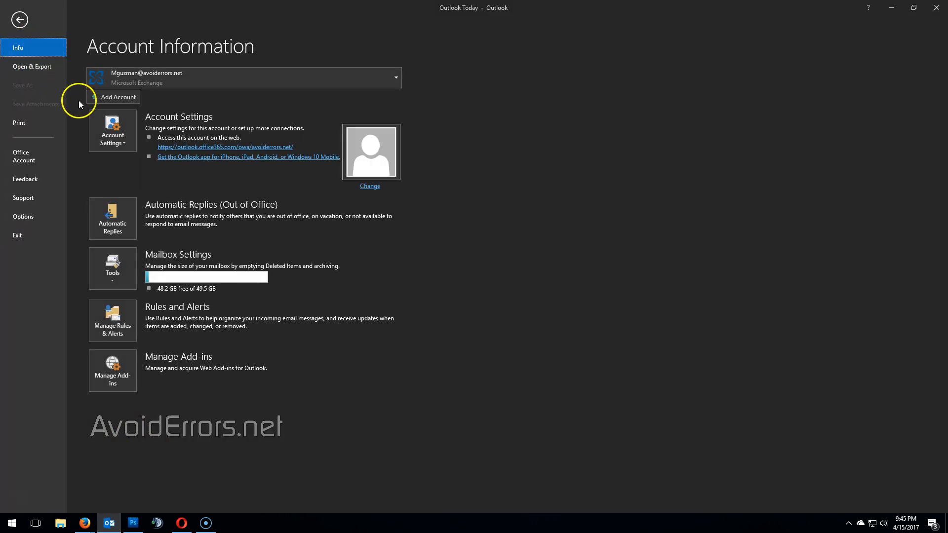
{"action": "left_click", "coordinate": [19, 19]}
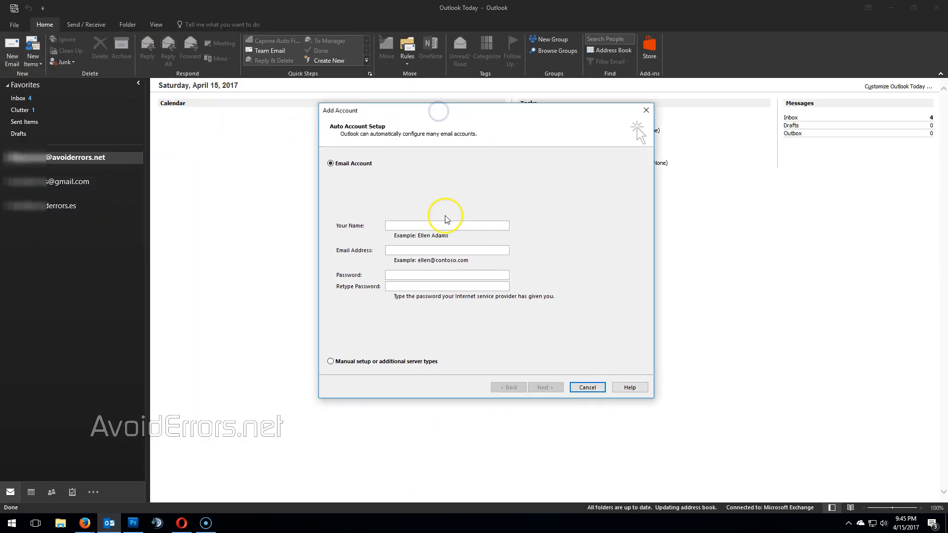
{"action": "left_click", "coordinate": [331, 361]}
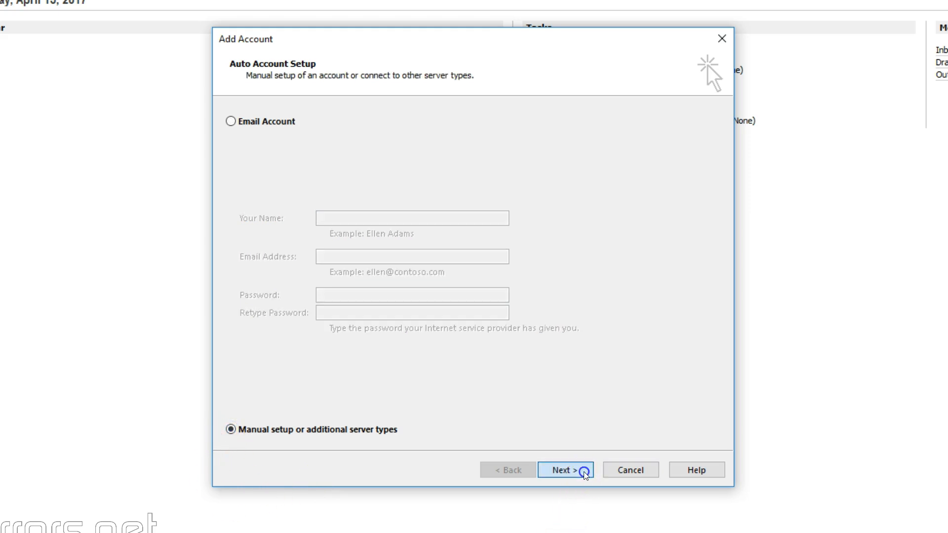
{"action": "left_click", "coordinate": [564, 469]}
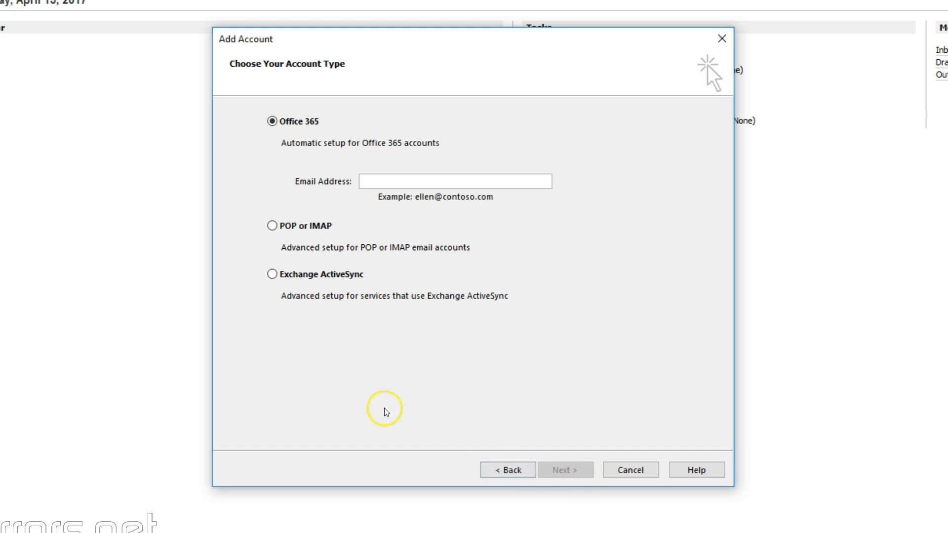
{"action": "left_click", "coordinate": [272, 225]}
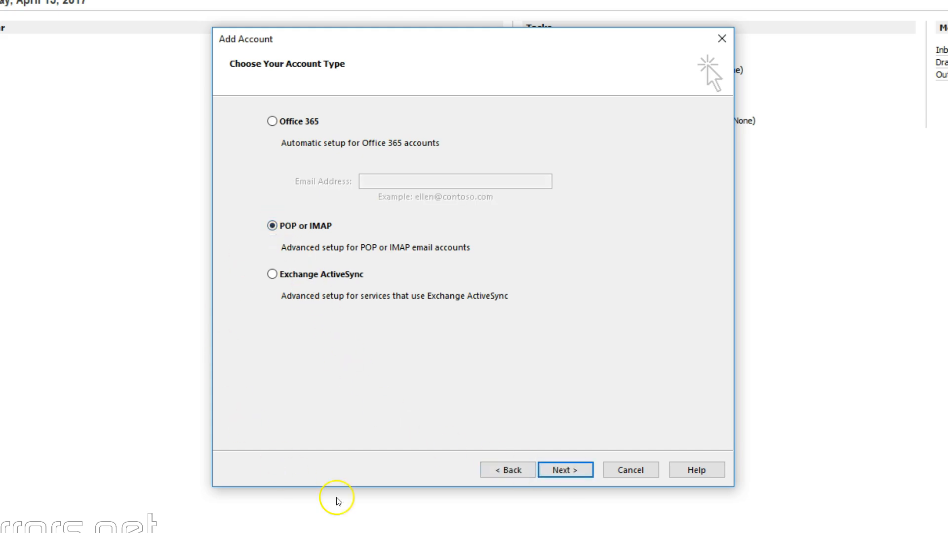
{"action": "left_click", "coordinate": [565, 469]}
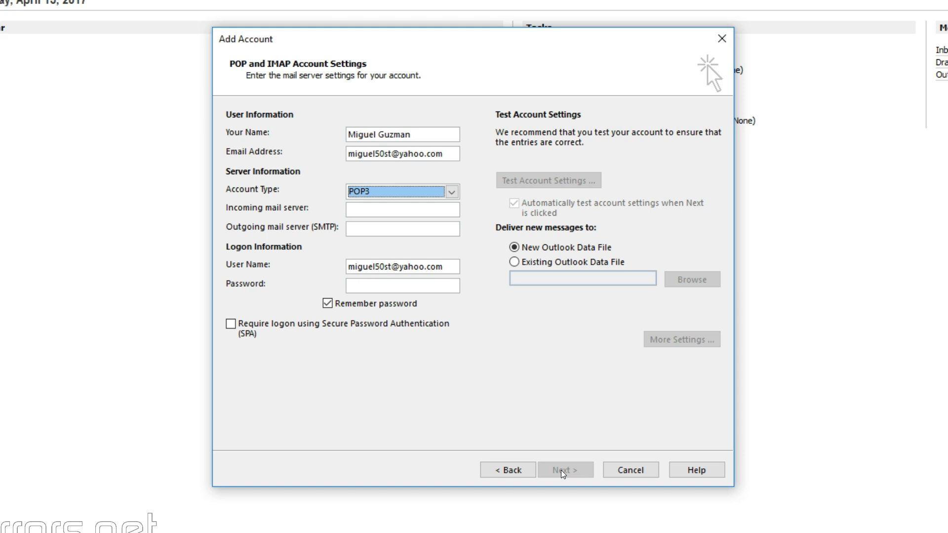
Set account type IMAP, servers imap.mail.yahoo.com and smtp.mail.yahoo.com, and the password.
{"action": "left_click", "coordinate": [450, 192]}
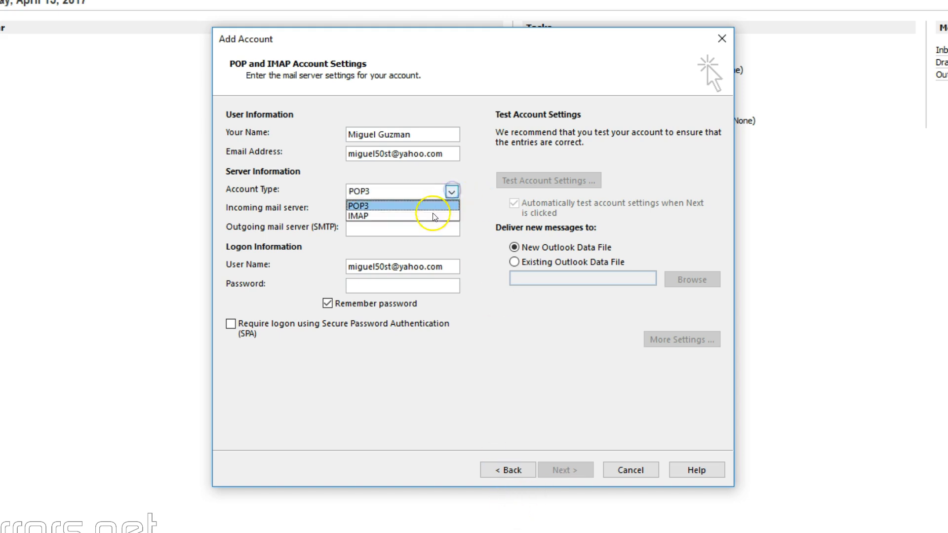
{"action": "left_click", "coordinate": [357, 216]}
{"action": "type", "text": "smtp."}
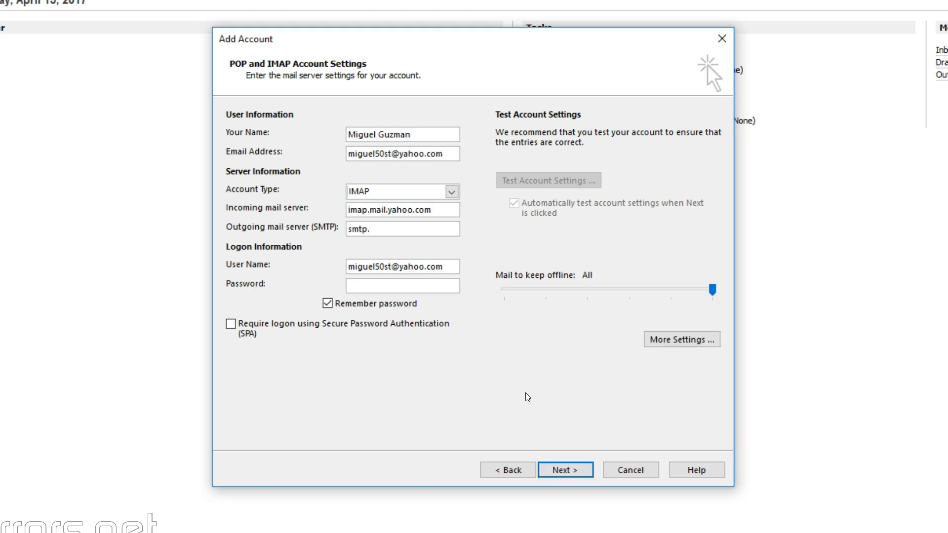
{"action": "type", "text": "mail.yahoo.com"}
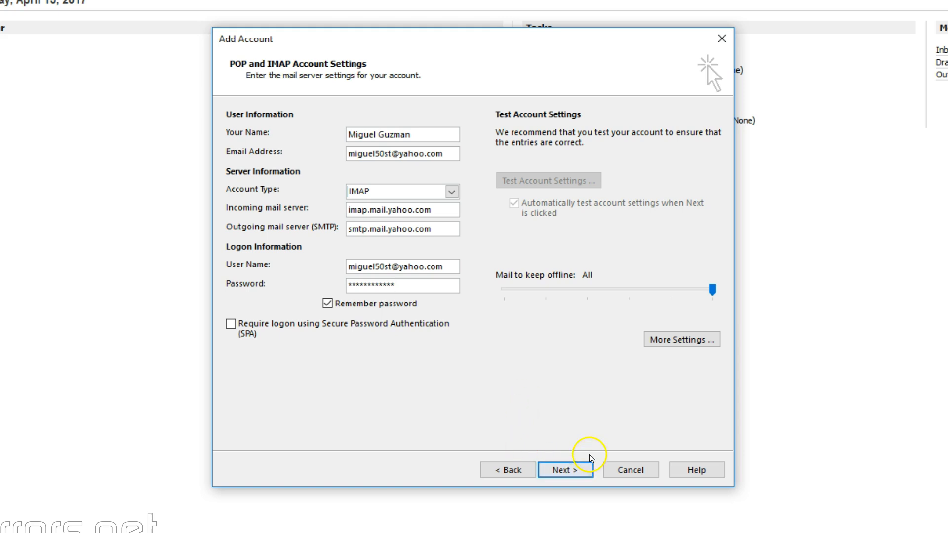
{"action": "left_click", "coordinate": [681, 340]}
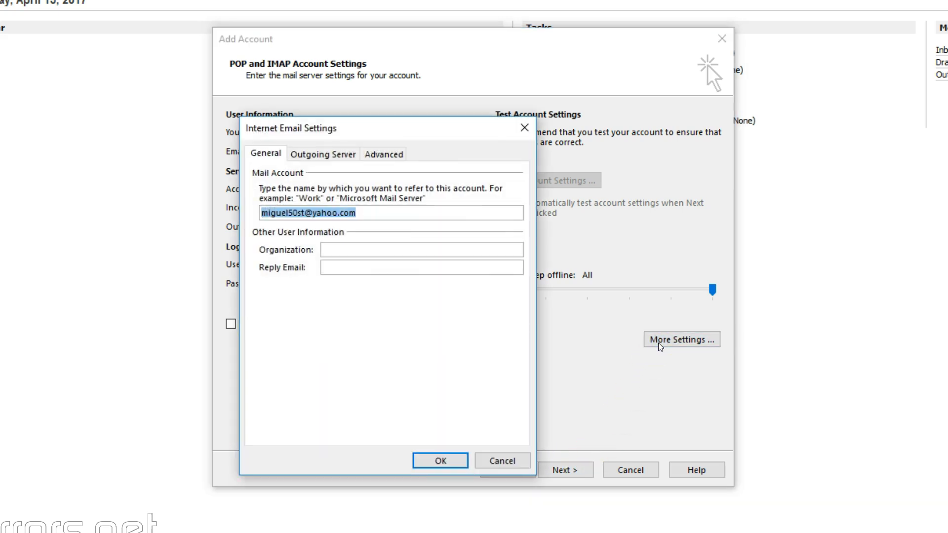
Require SMTP authentication for the outgoing server, then view the Advanced port settings.
{"action": "left_click", "coordinate": [323, 154]}
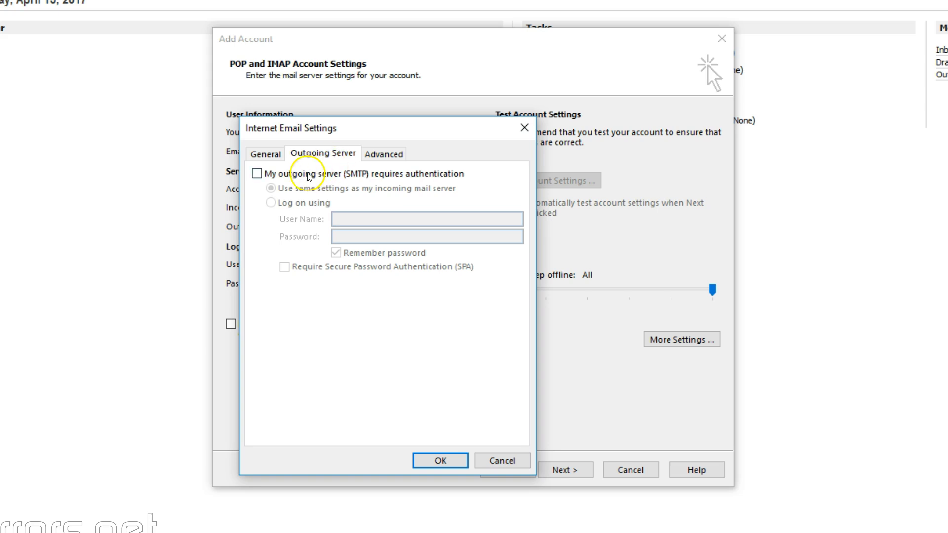
{"action": "left_click", "coordinate": [256, 173]}
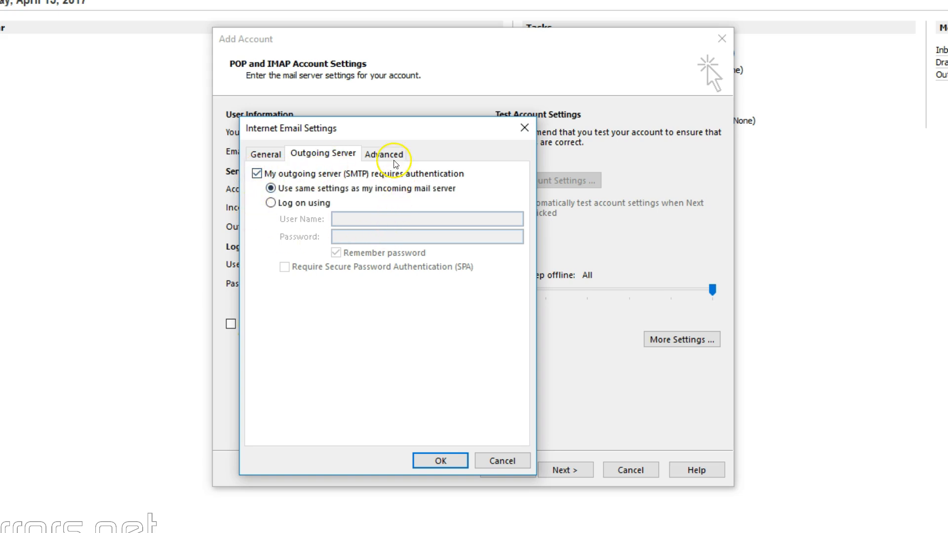
{"action": "left_click", "coordinate": [385, 153]}
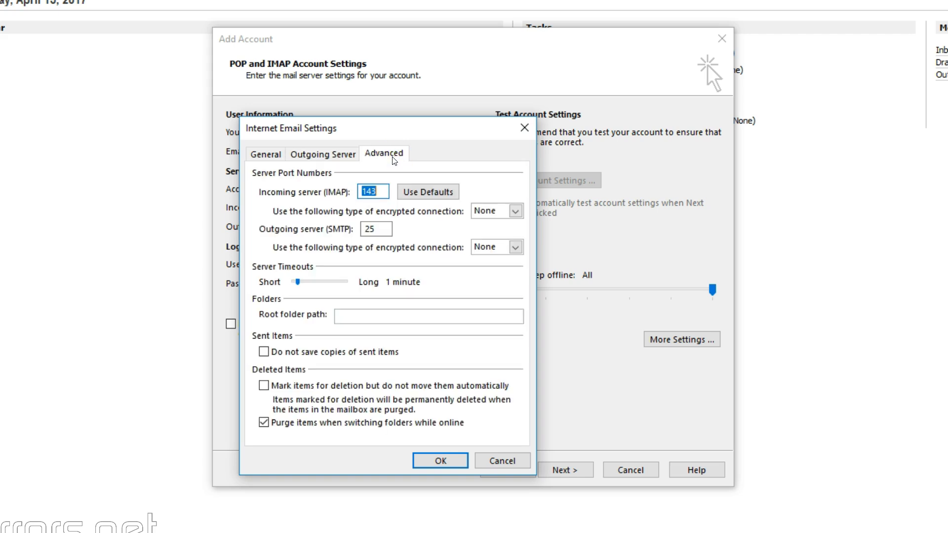
{"action": "mouse_move", "coordinate": [376, 172]}
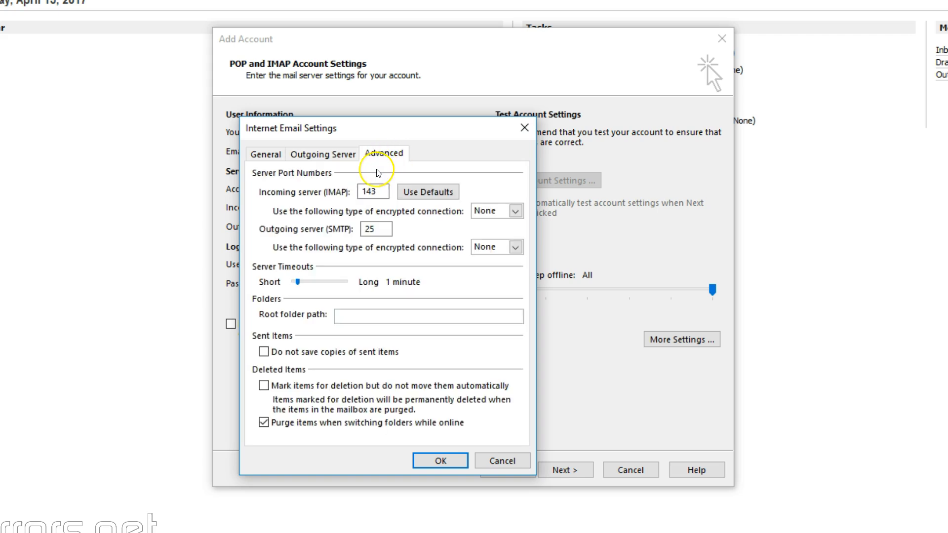
Use SSL encryption for incoming IMAP and Auto for outgoing SMTP, then save.
{"action": "left_click", "coordinate": [515, 210]}
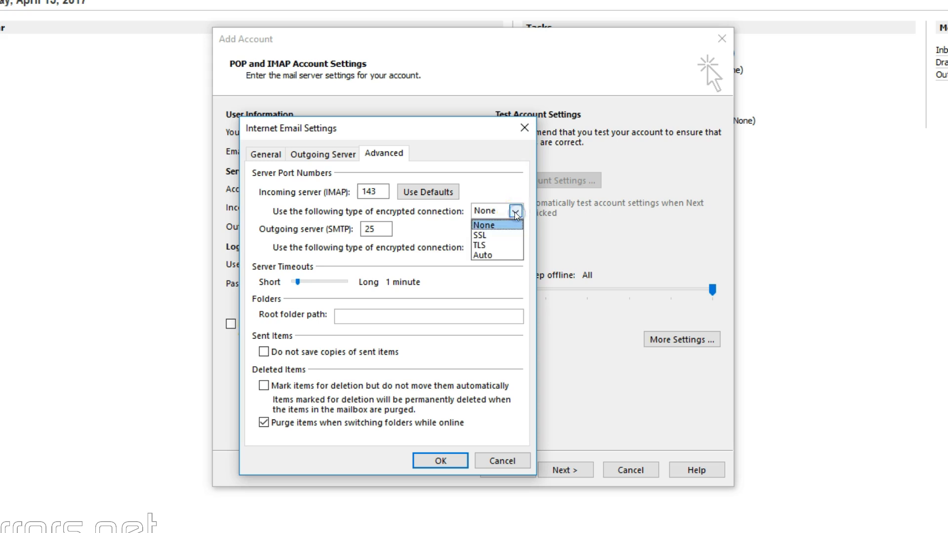
{"action": "left_click", "coordinate": [479, 235]}
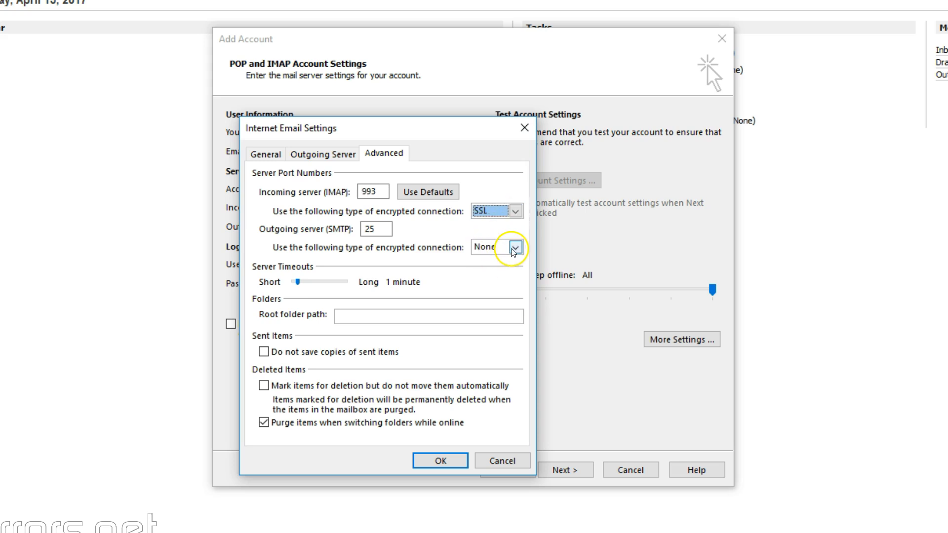
{"action": "left_click", "coordinate": [515, 247]}
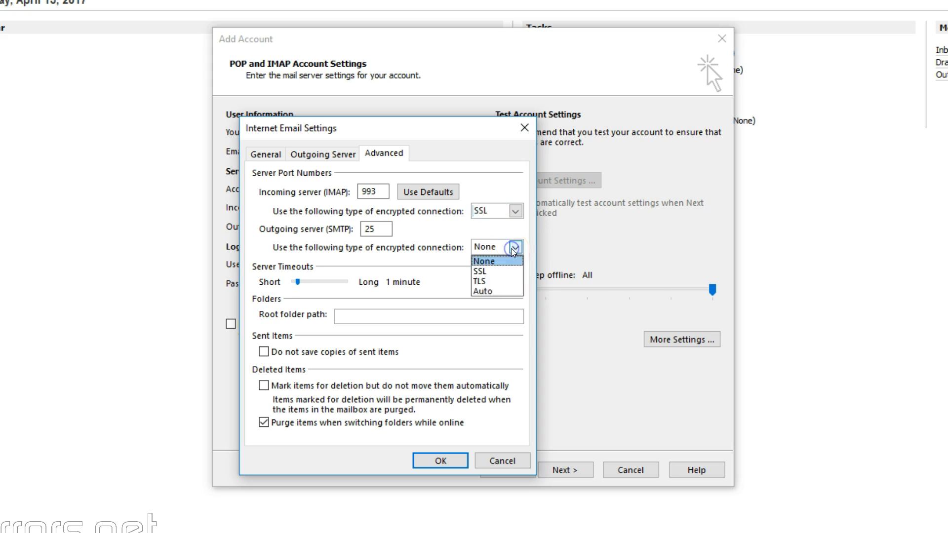
{"action": "left_click", "coordinate": [482, 291]}
{"action": "type", "text": "587"}
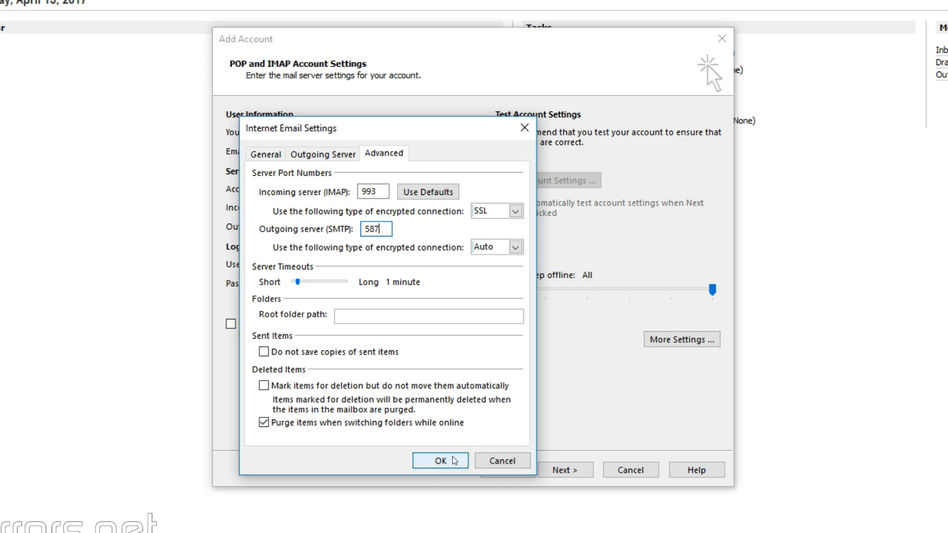
{"action": "left_click", "coordinate": [440, 460]}
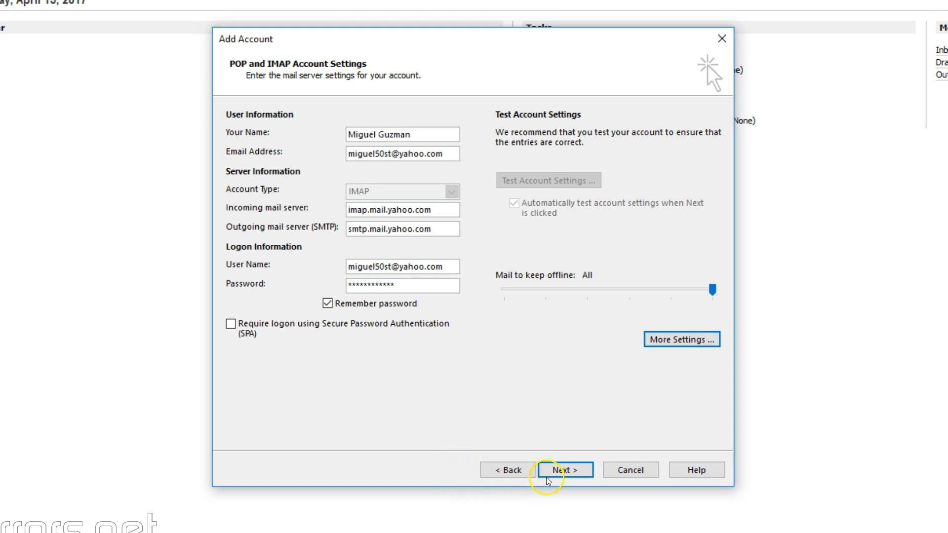
{"action": "mouse_move", "coordinate": [565, 469]}
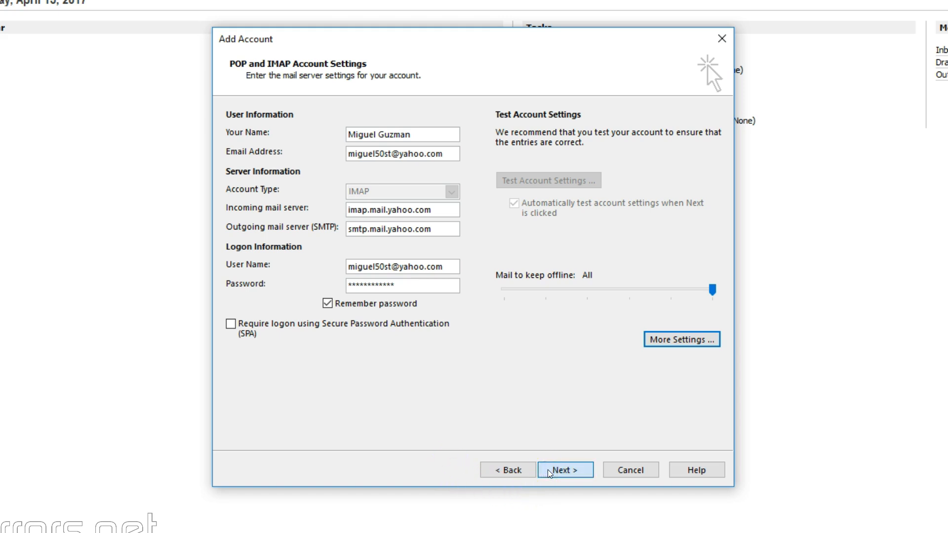
Run the account settings test, close the passing results, and finish the wizard.
{"action": "left_click", "coordinate": [565, 469]}
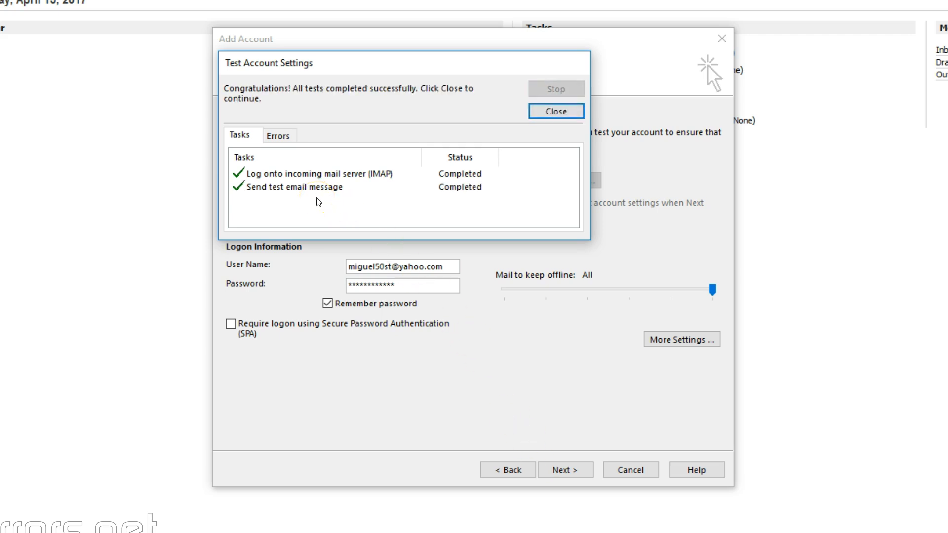
{"action": "left_click", "coordinate": [555, 111]}
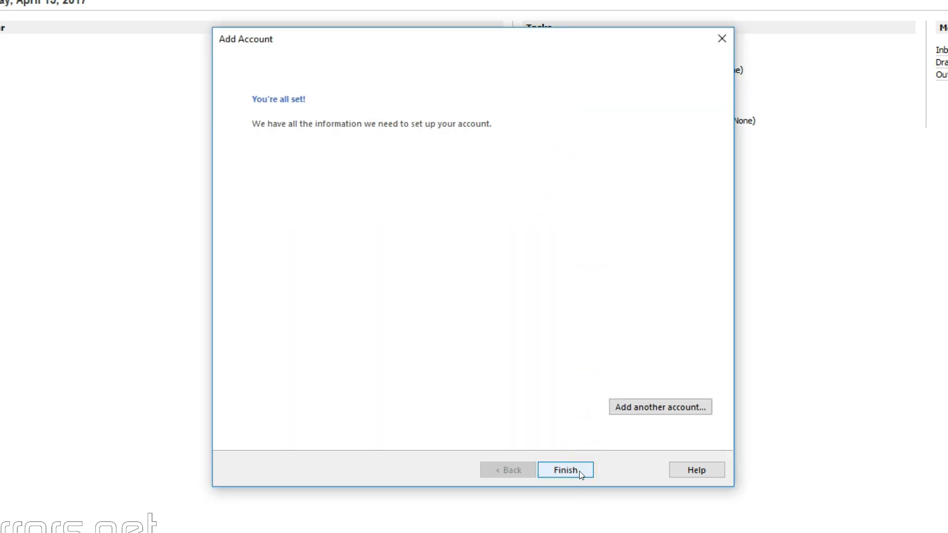
{"action": "left_click", "coordinate": [565, 469]}
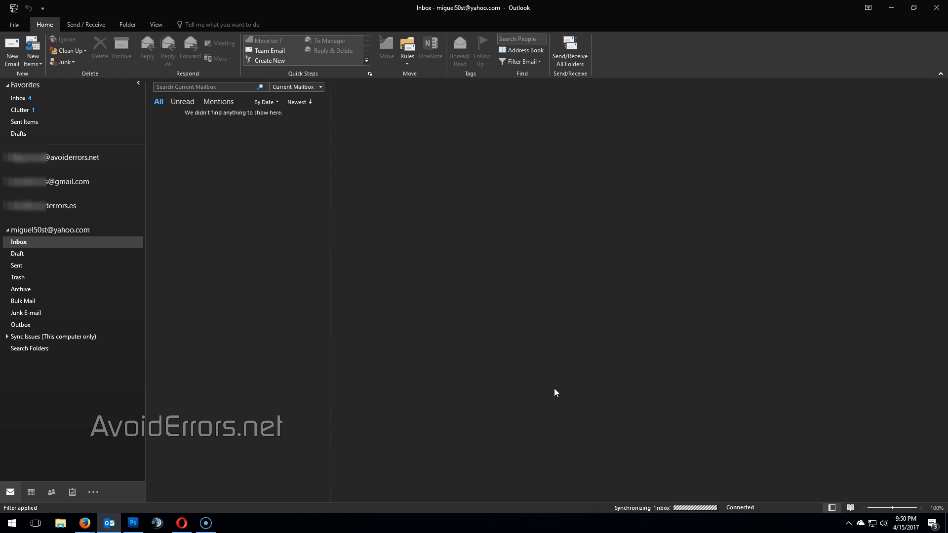